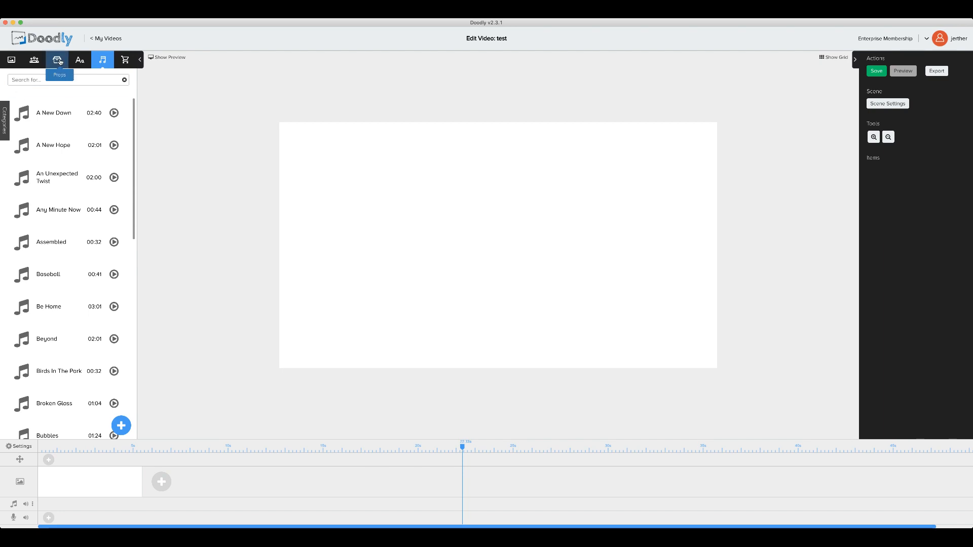
Drag a Christmas GIF from the imported-GIF library onto the blank canvas.
left_click(56, 60)
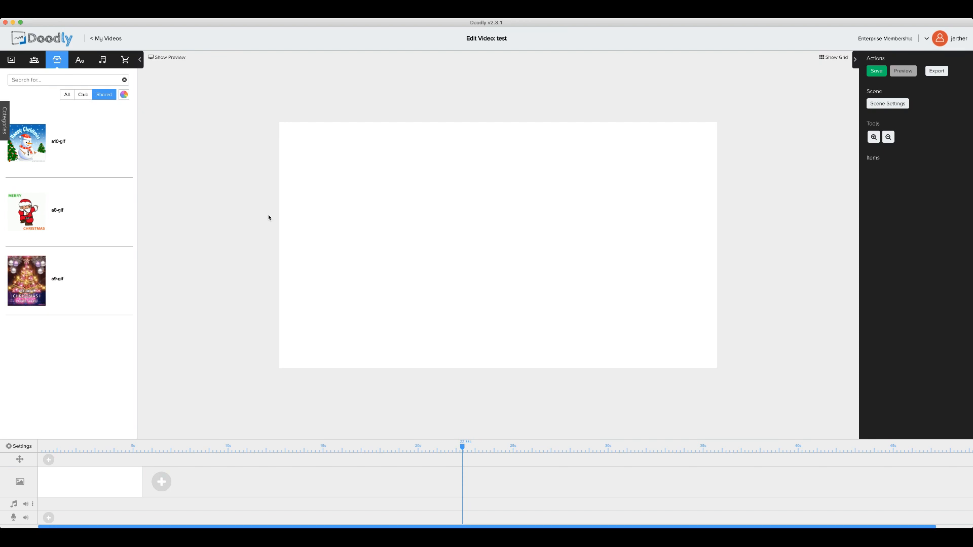
mouse_move(258, 239)
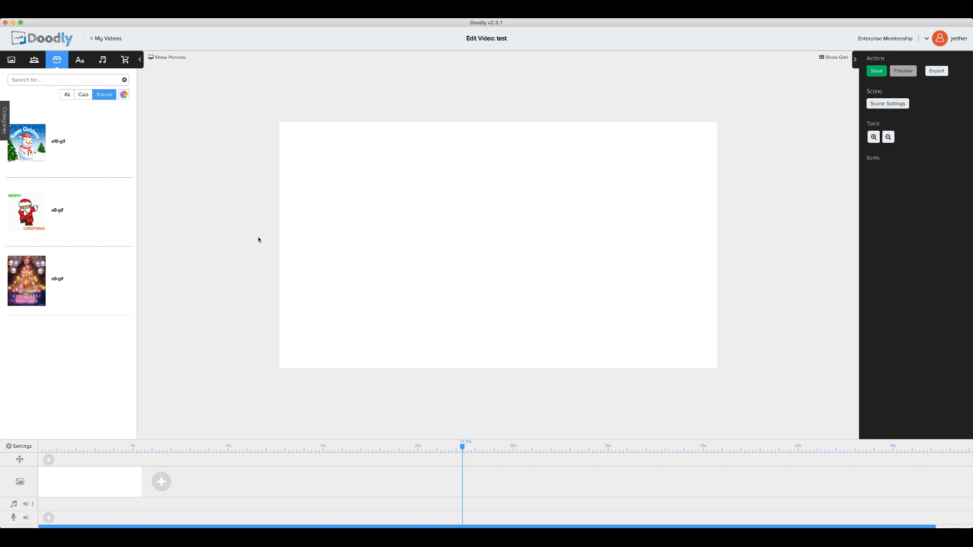
mouse_move(242, 251)
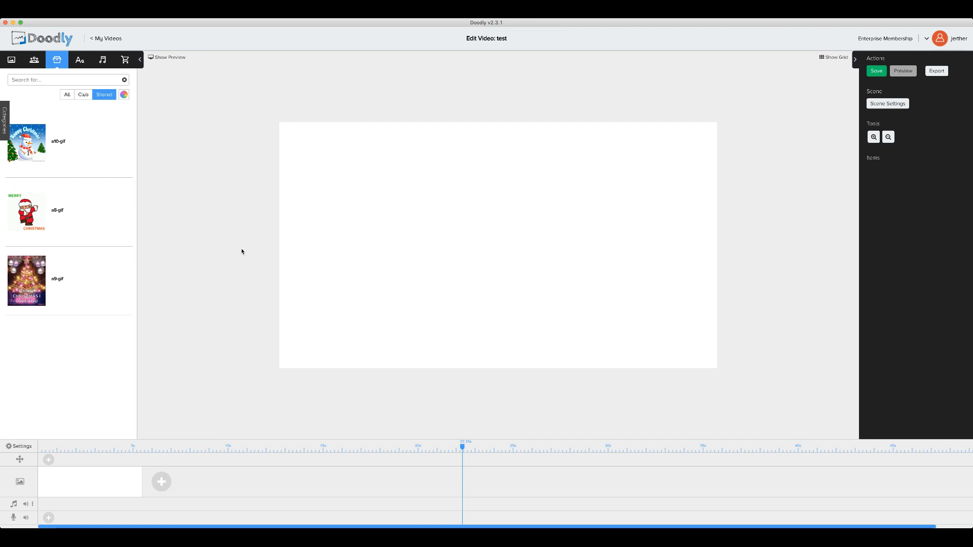
left_click_drag(26, 211, 409, 211)
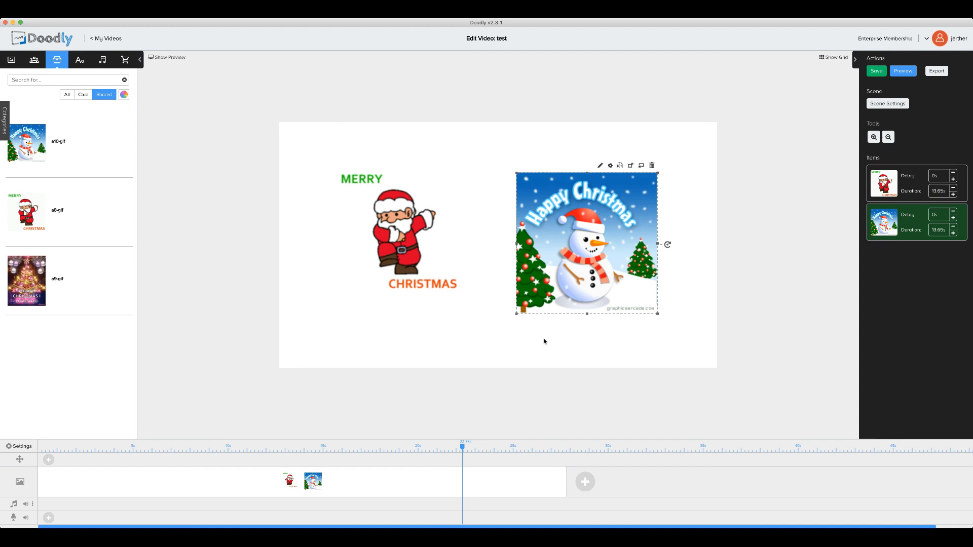
left_click(902, 71)
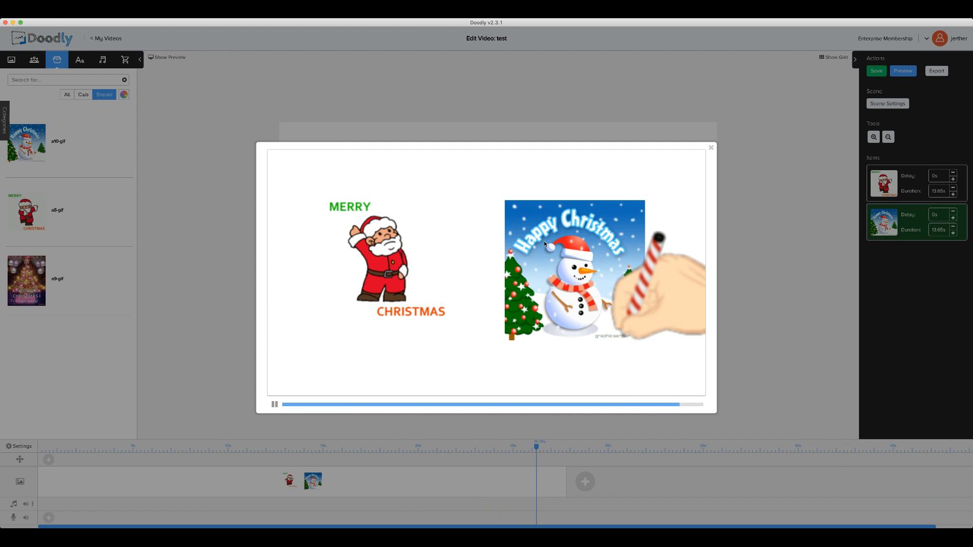
left_click(274, 405)
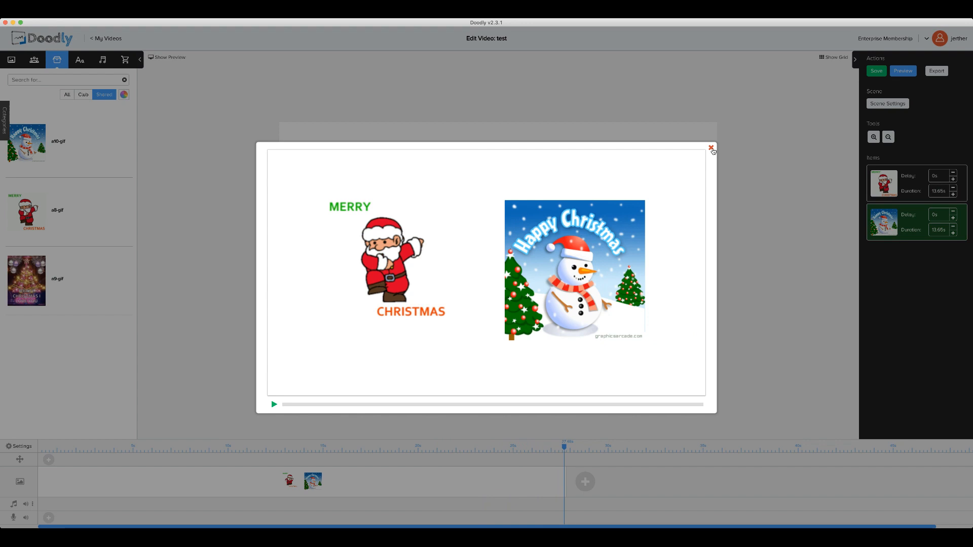
left_click(711, 148)
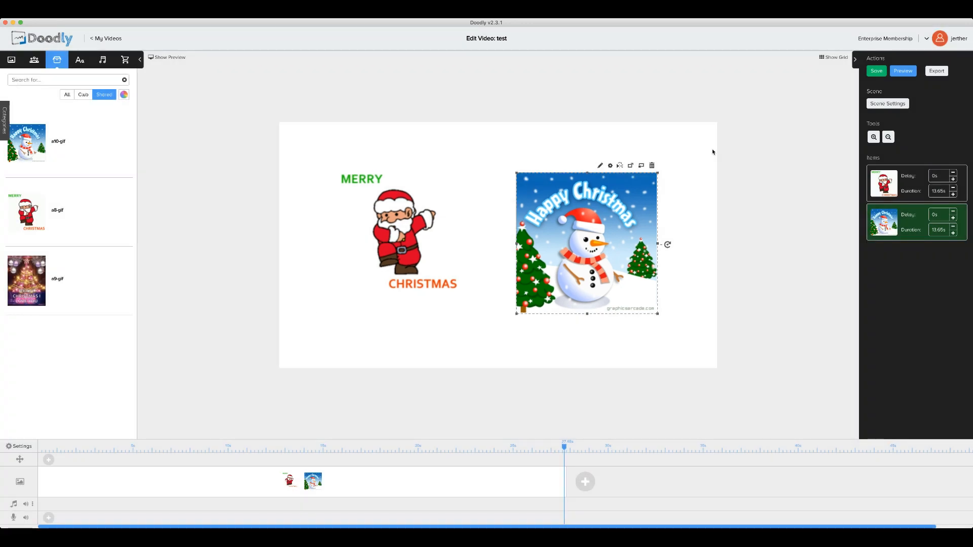
mouse_move(34, 513)
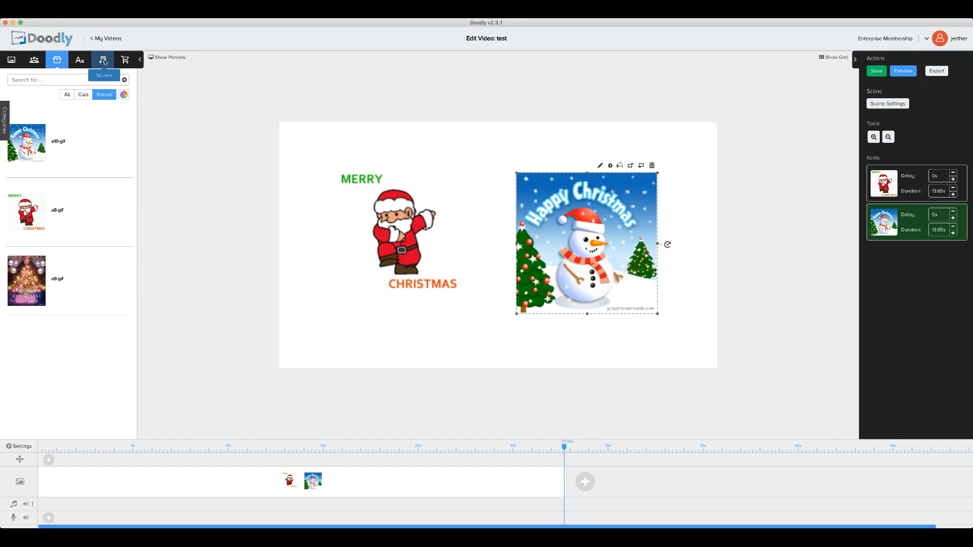
Show the music library and add a second audio row via the row menu's Add Track.
left_click(102, 60)
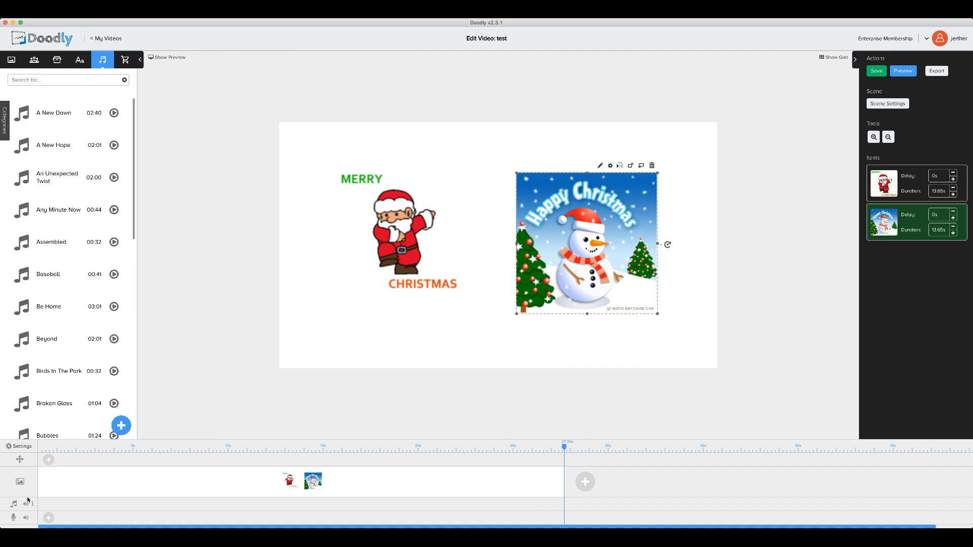
mouse_move(32, 504)
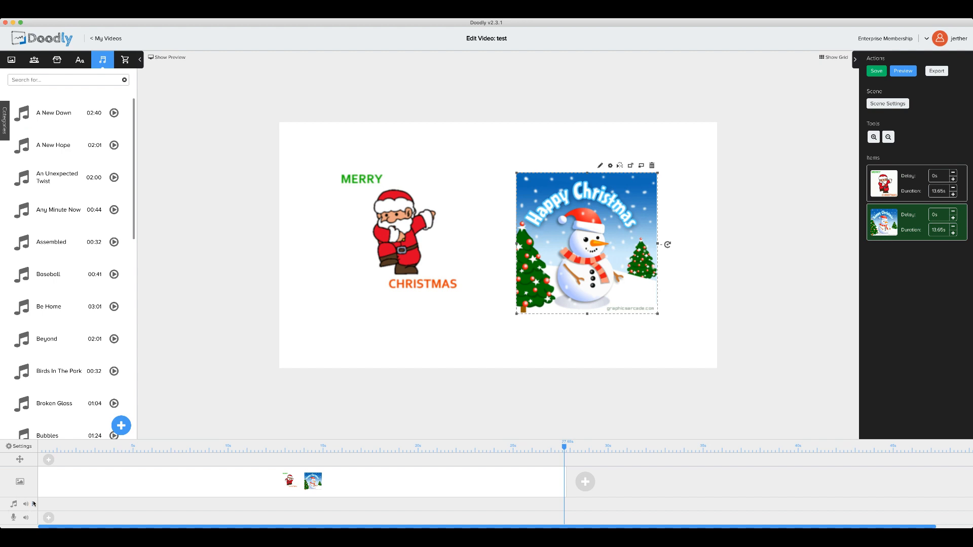
mouse_move(29, 503)
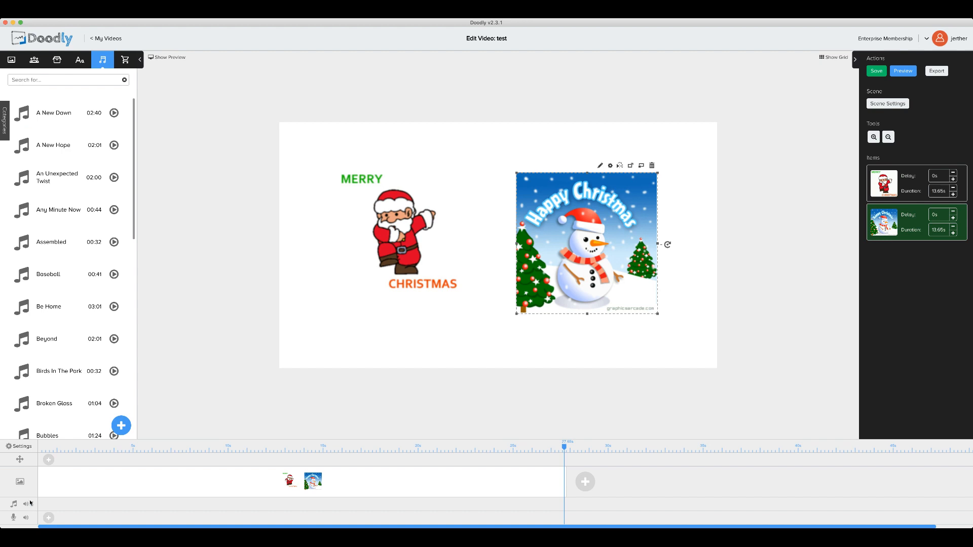
mouse_move(33, 505)
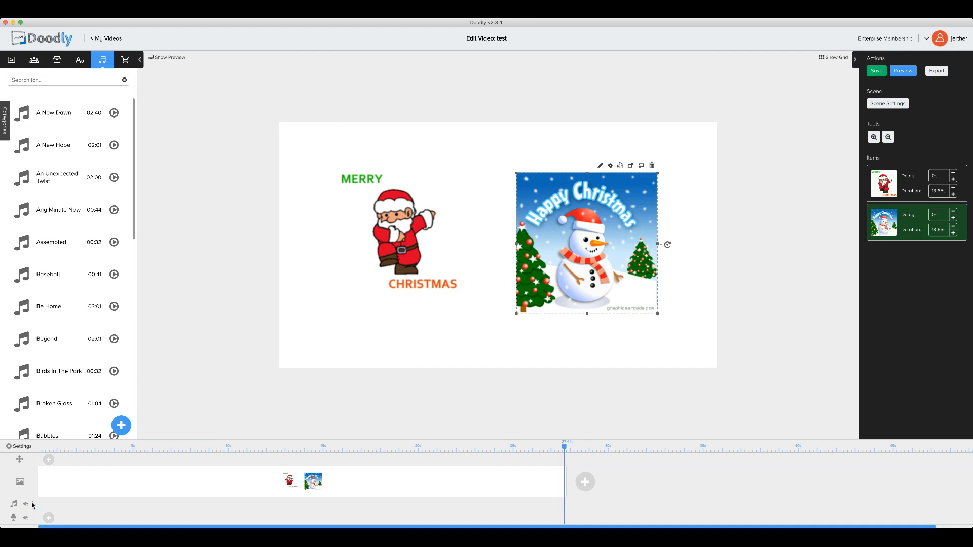
left_click(31, 504)
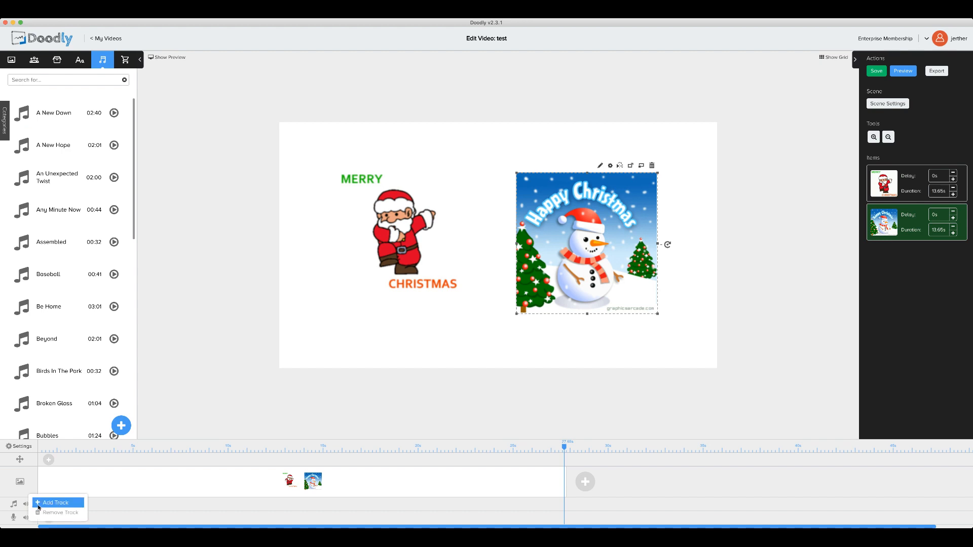
mouse_move(67, 507)
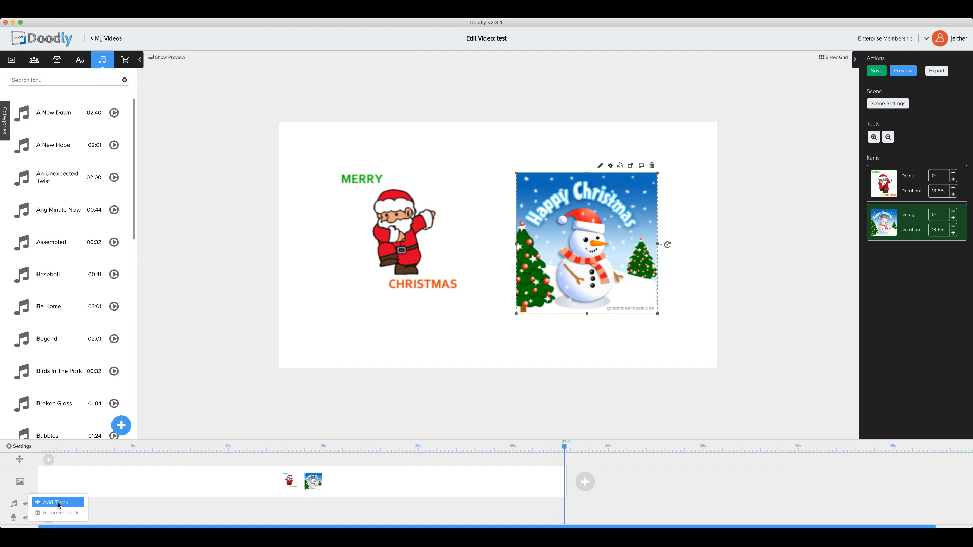
left_click(54, 502)
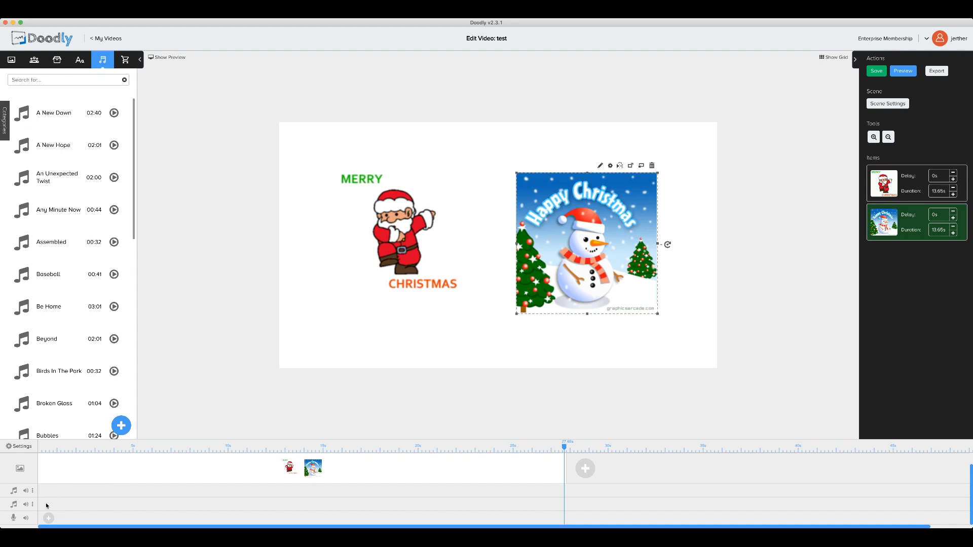
mouse_move(172, 511)
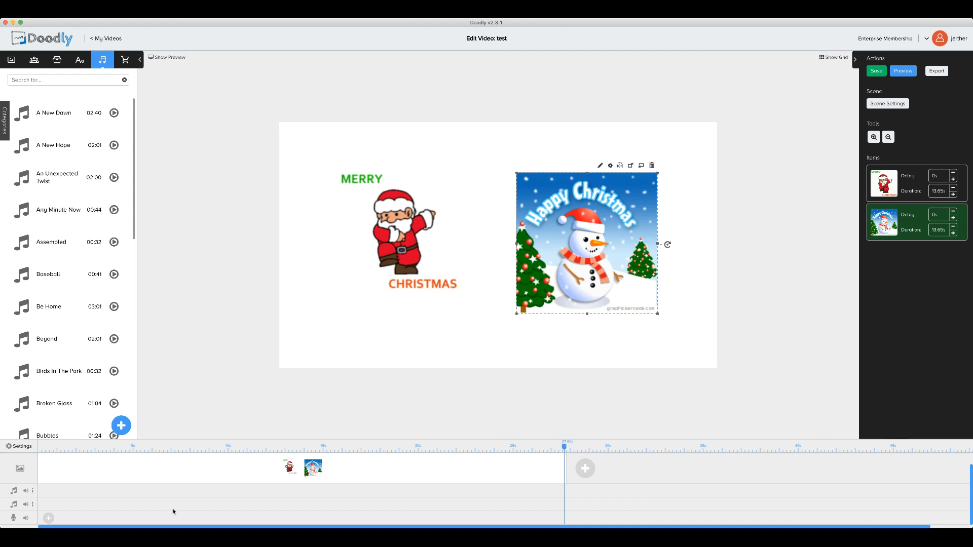
Put the A New Dawn track on the first audio row of the timeline.
left_click(53, 113)
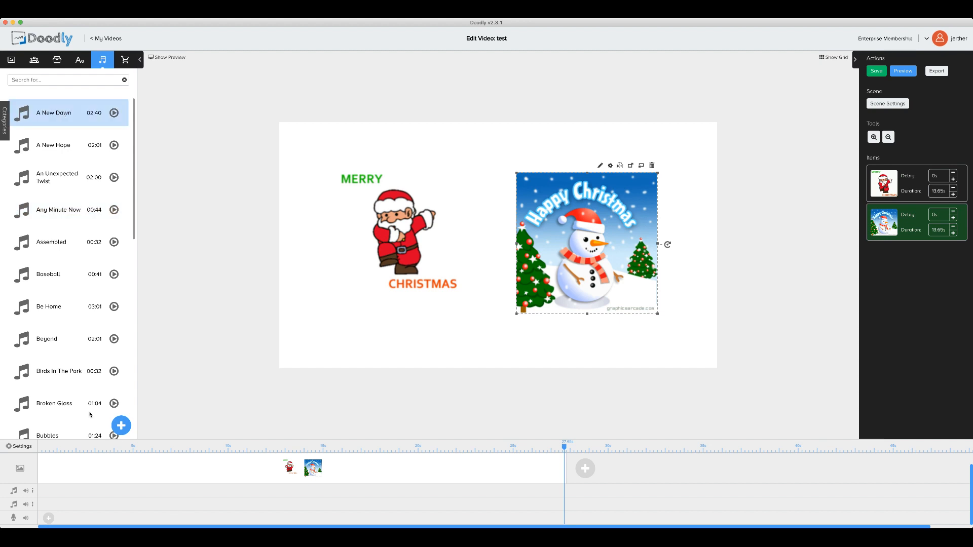
left_click(113, 112)
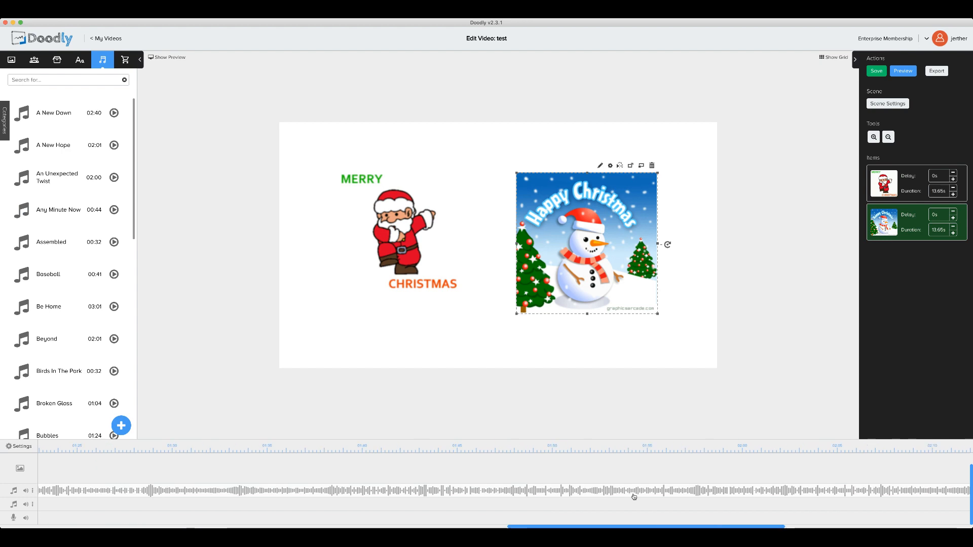
scroll("right", 3)
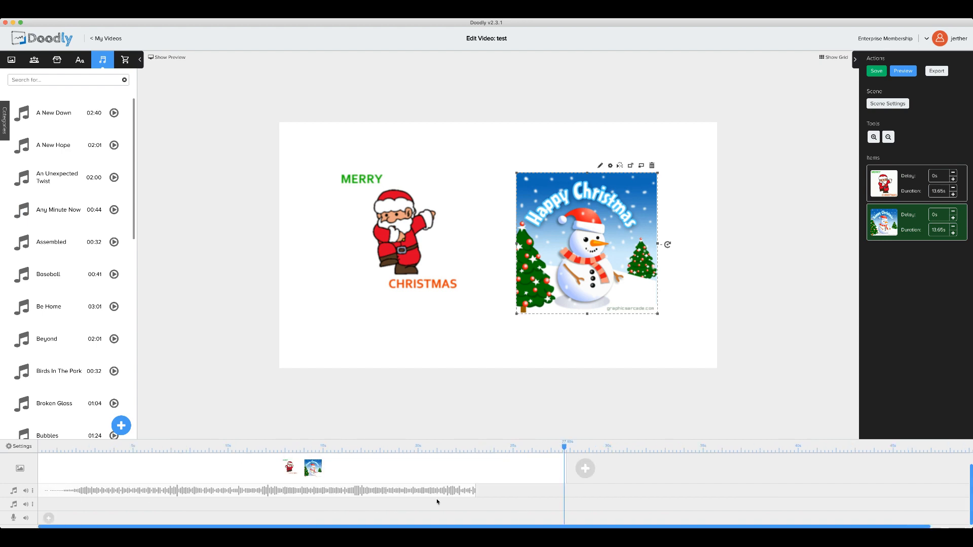
mouse_move(475, 492)
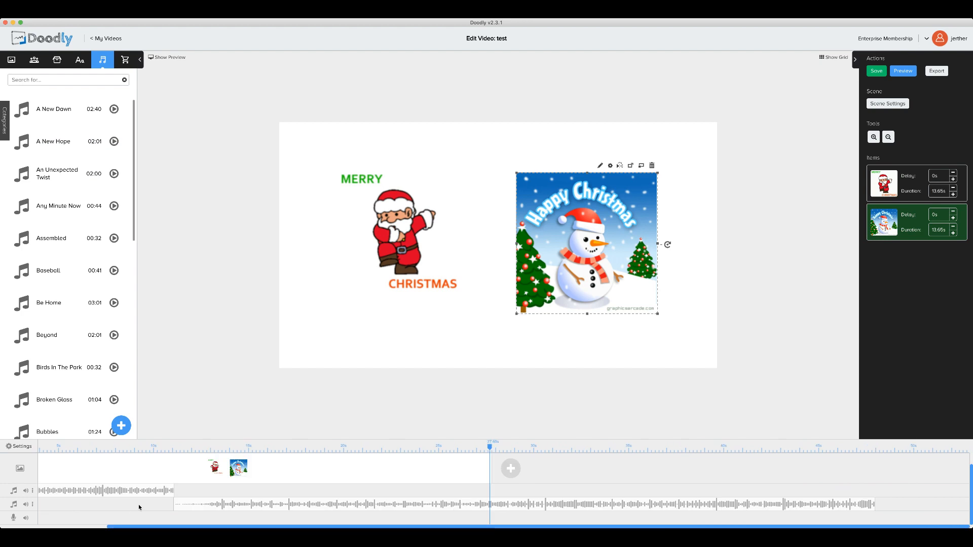
mouse_move(875, 507)
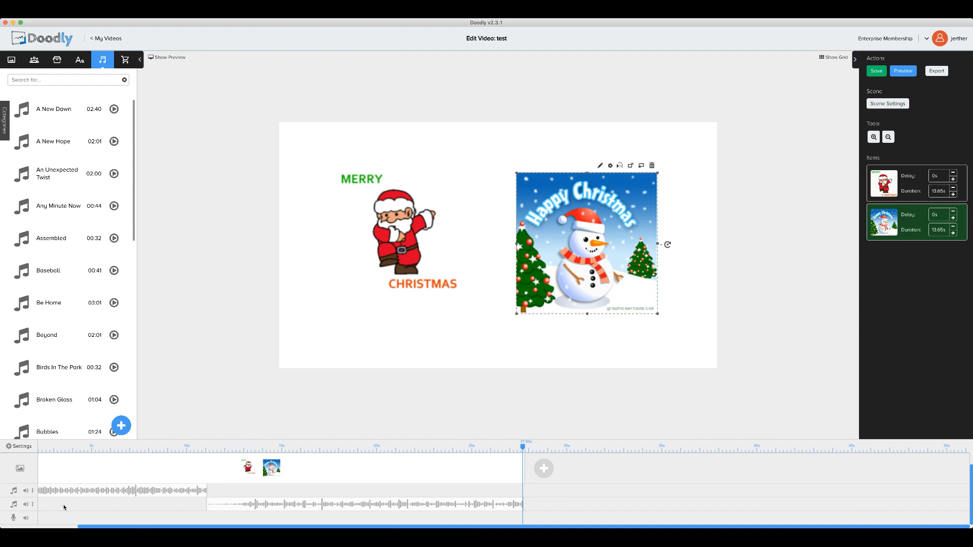
Preview the scene from the Actions panel and let it play through.
left_click(397, 255)
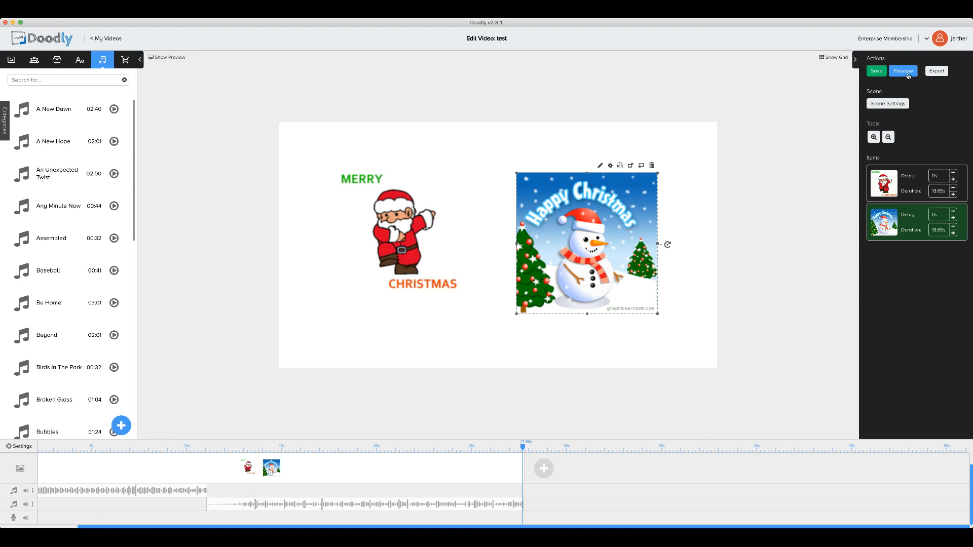
left_click(904, 71)
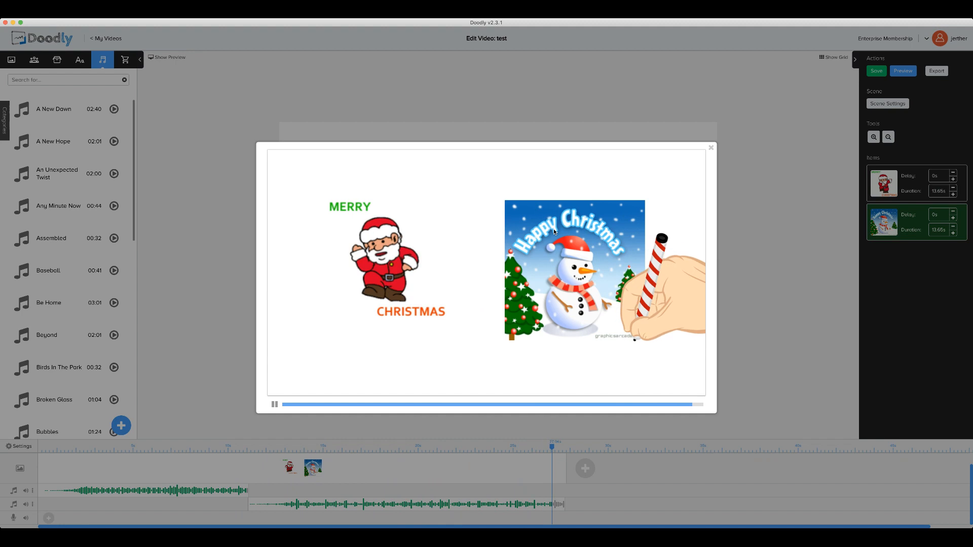
left_click(274, 404)
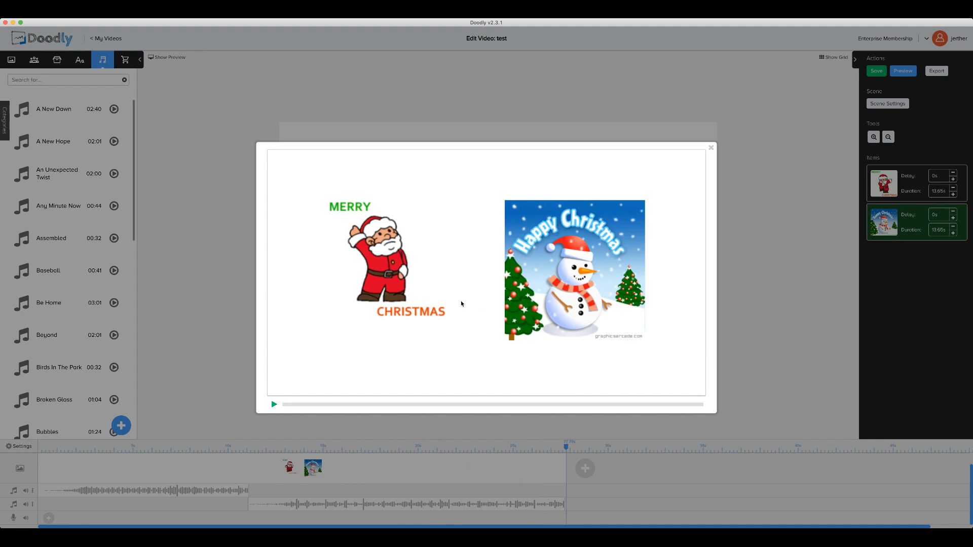
Close the preview window and add a new empty audio row from a row menu.
left_click(711, 148)
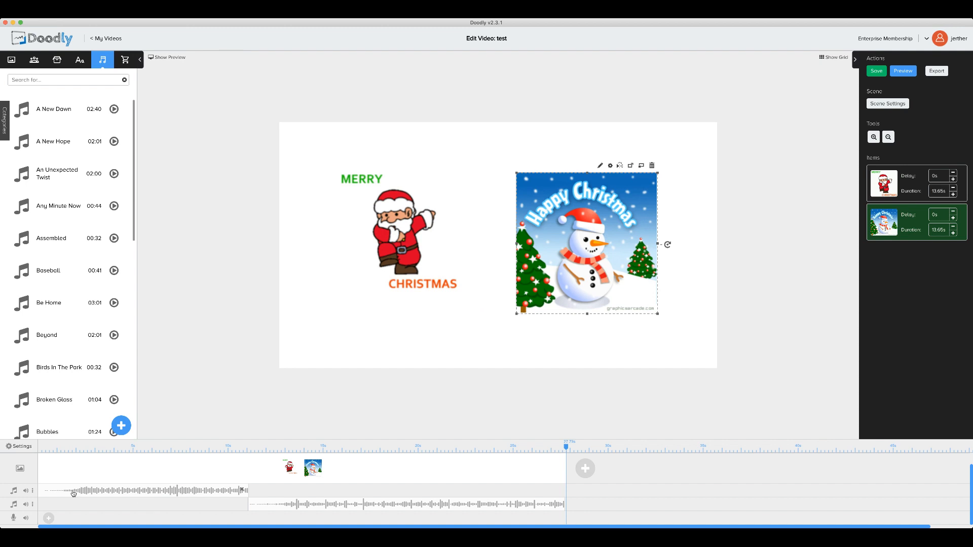
mouse_move(135, 497)
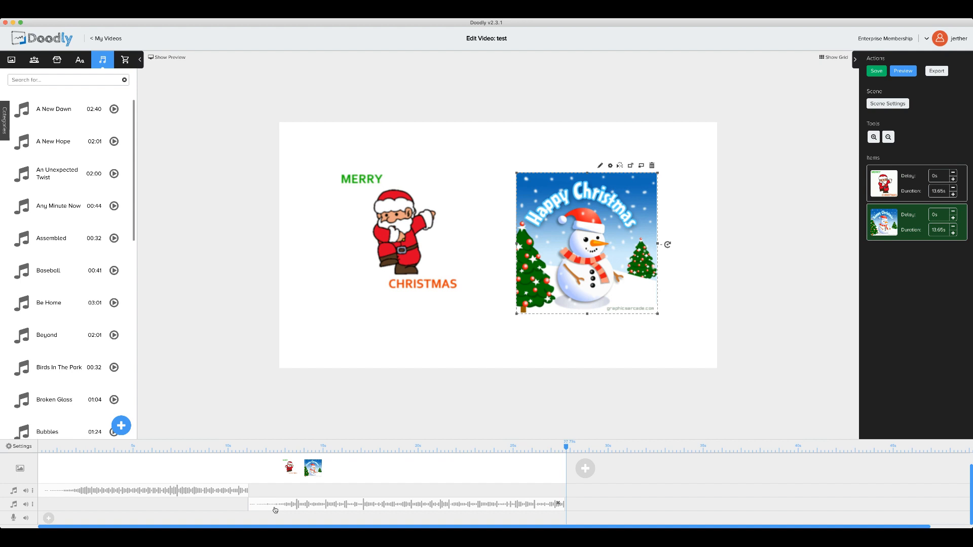
mouse_move(455, 513)
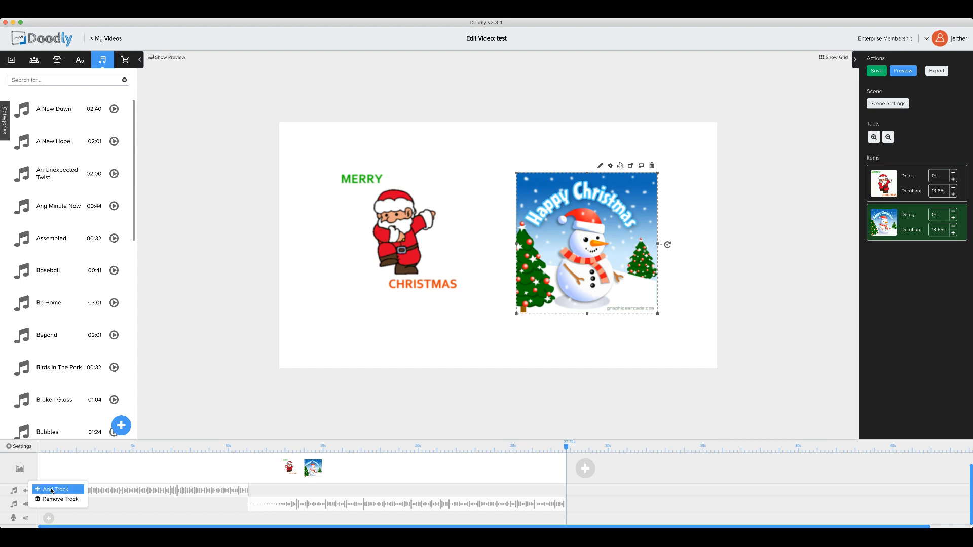
mouse_move(224, 500)
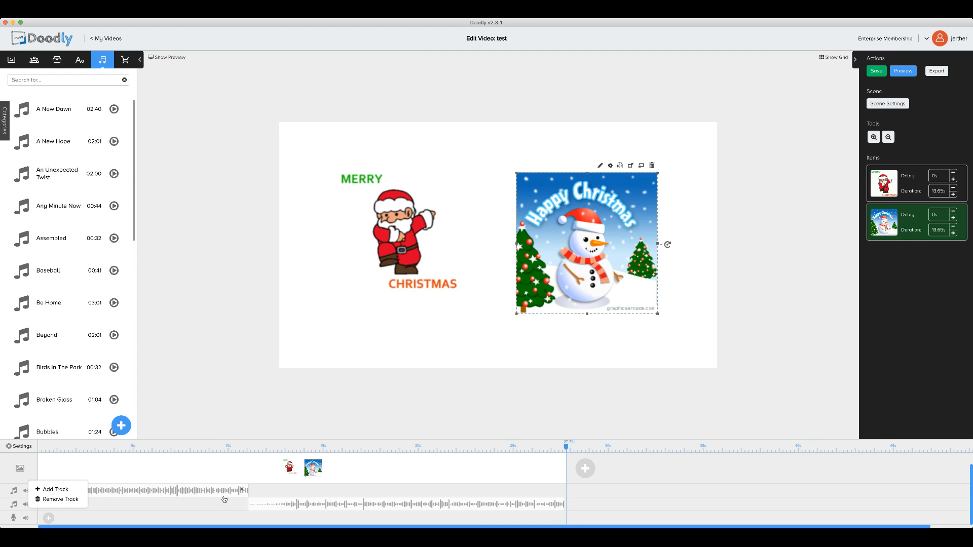
mouse_move(168, 513)
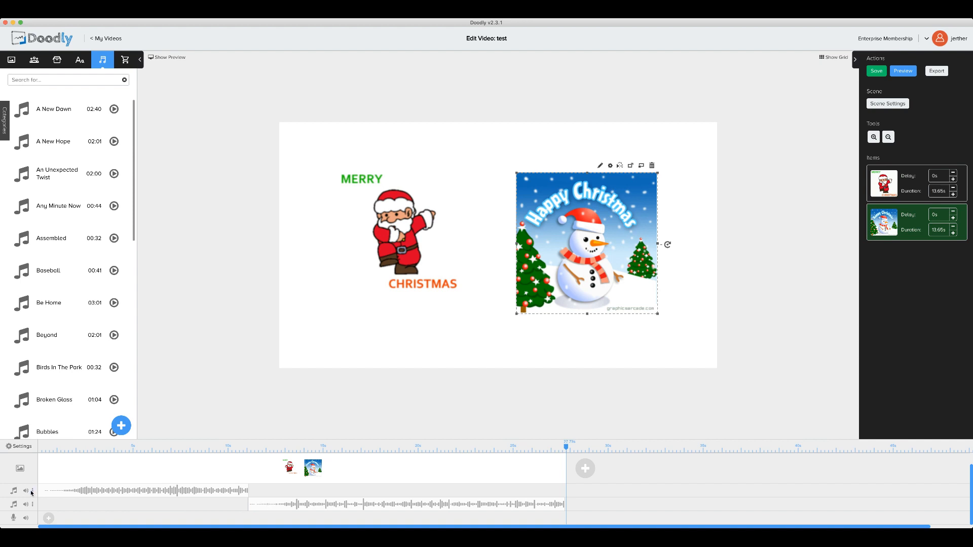
left_click(27, 491)
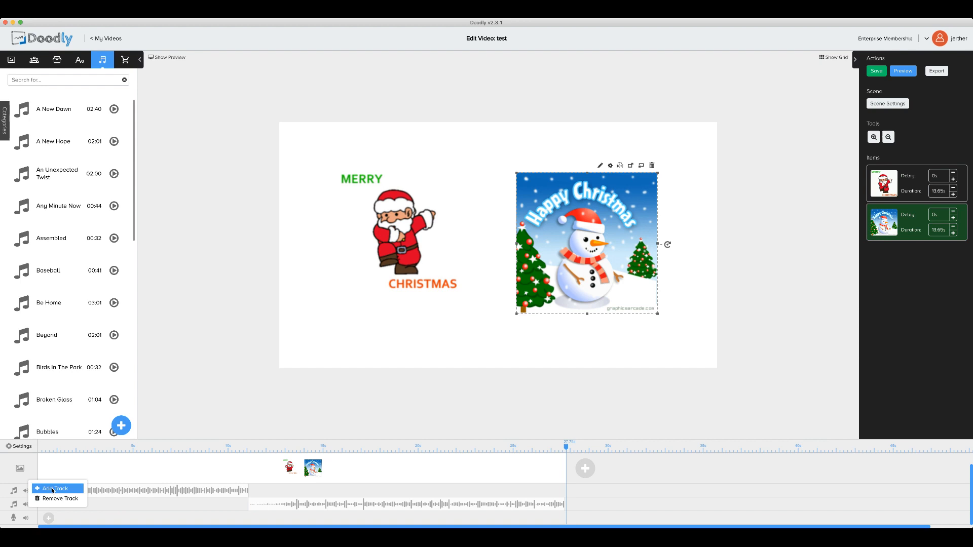
left_click(56, 488)
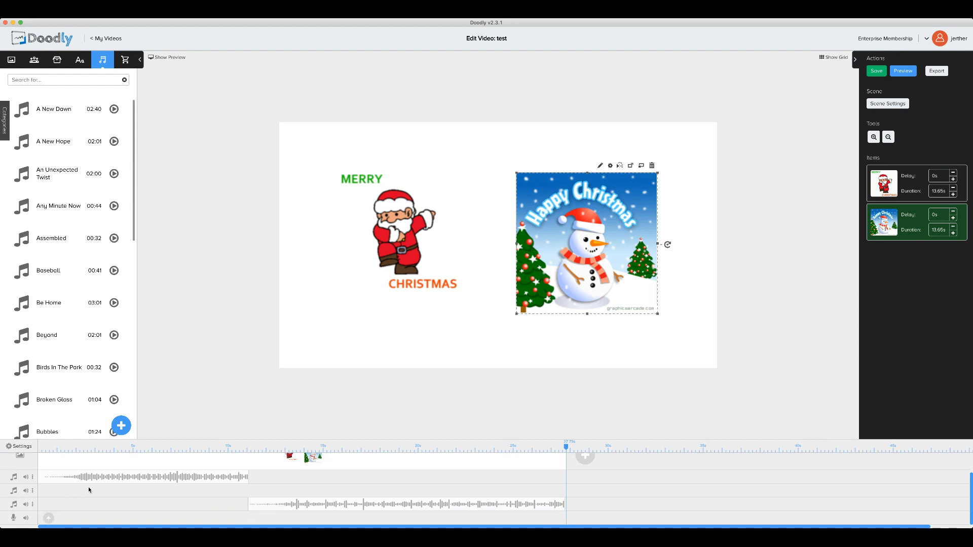
mouse_move(136, 505)
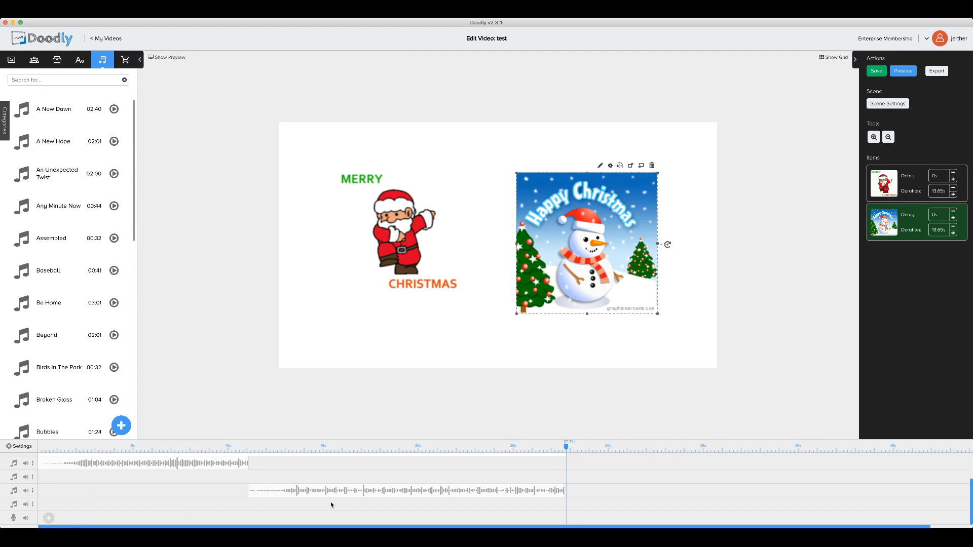
mouse_move(62, 497)
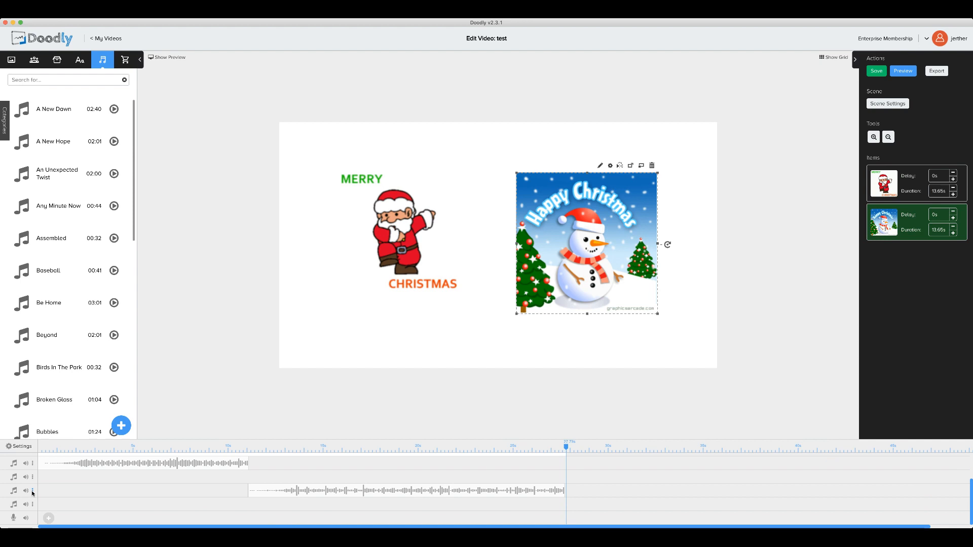
Remove the second music row with Remove Track and confirm with Ok.
left_click(31, 491)
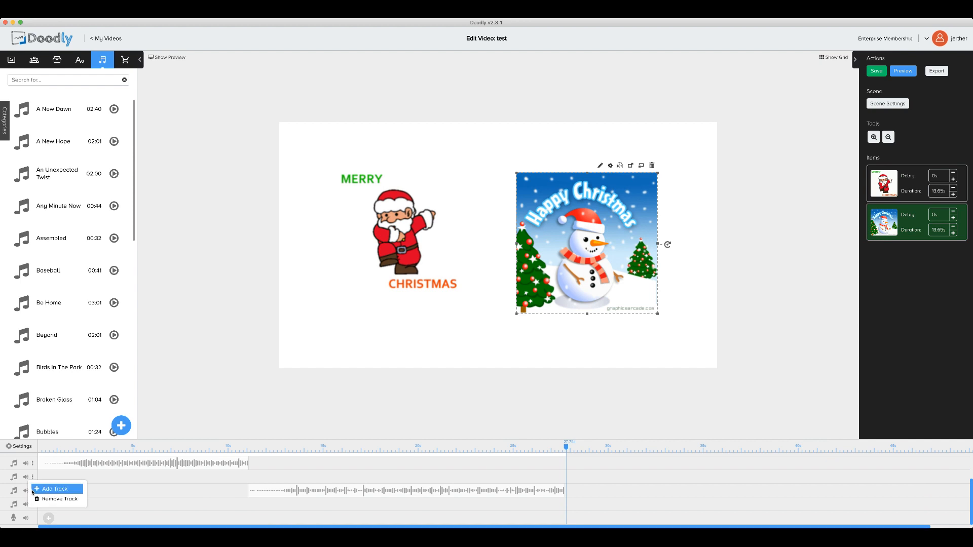
left_click(59, 499)
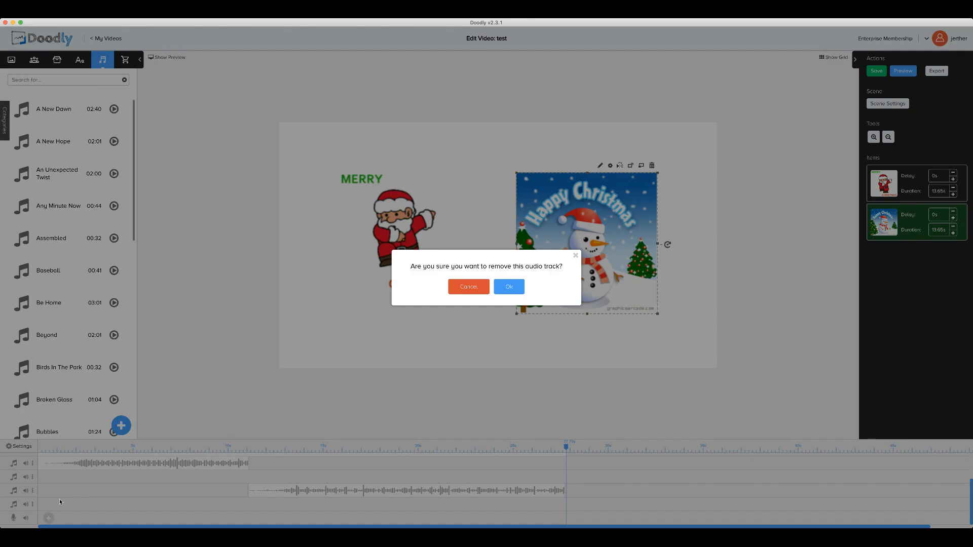
mouse_move(261, 305)
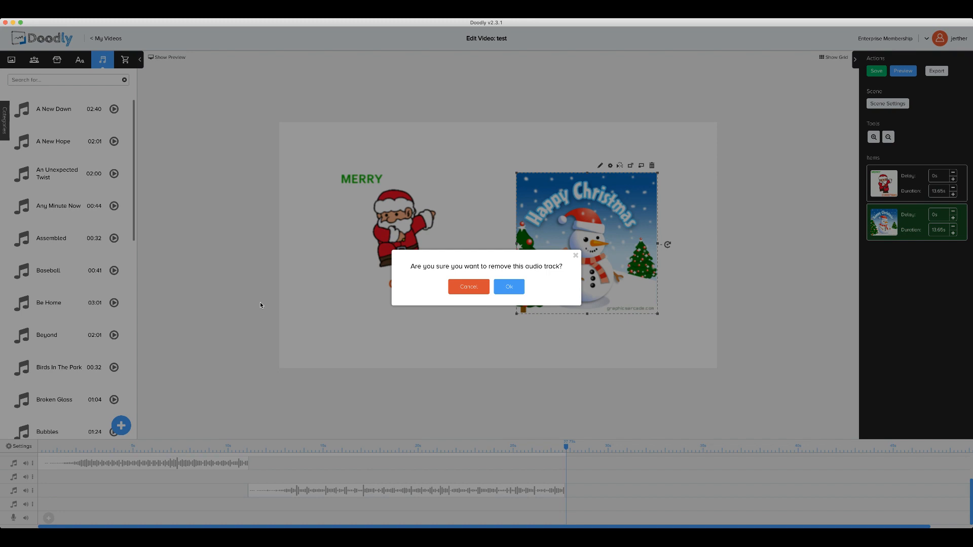
mouse_move(258, 310)
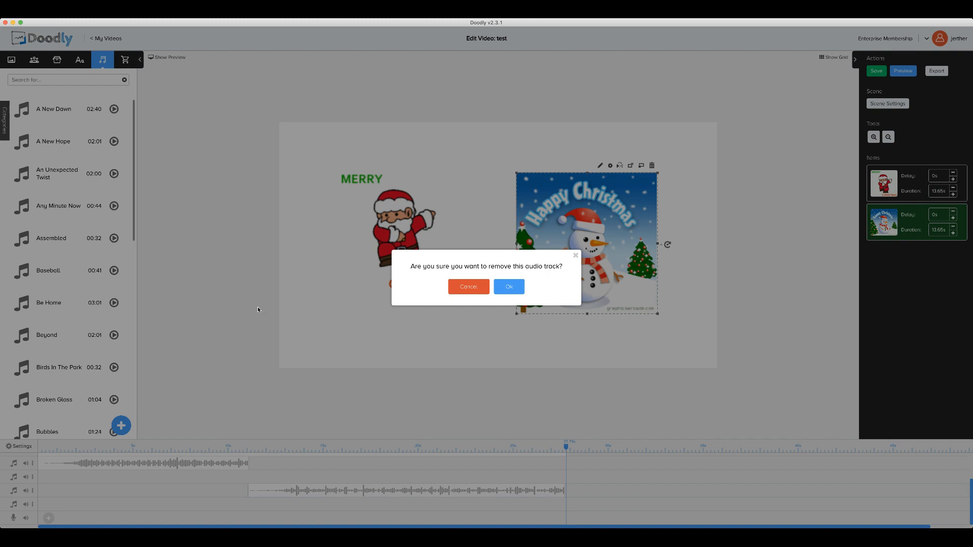
mouse_move(595, 350)
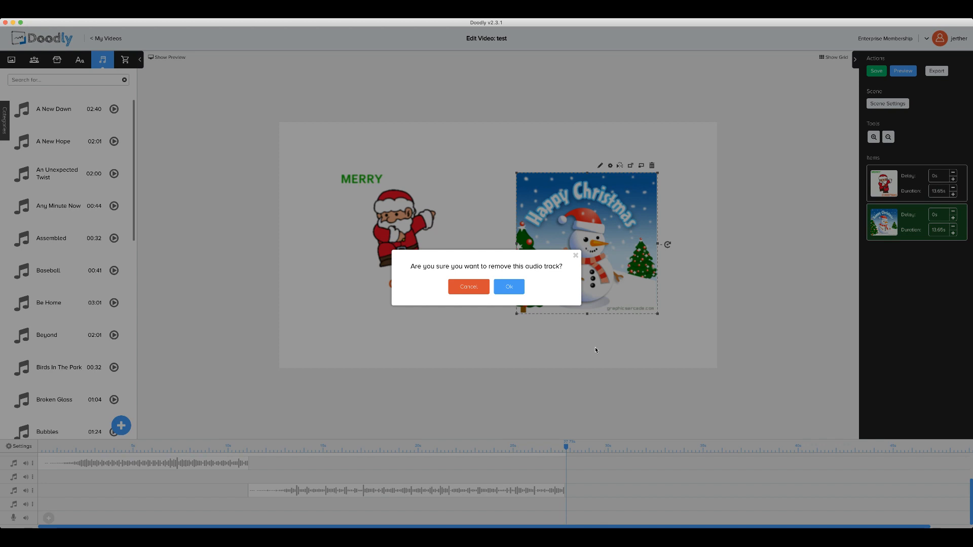
left_click(508, 287)
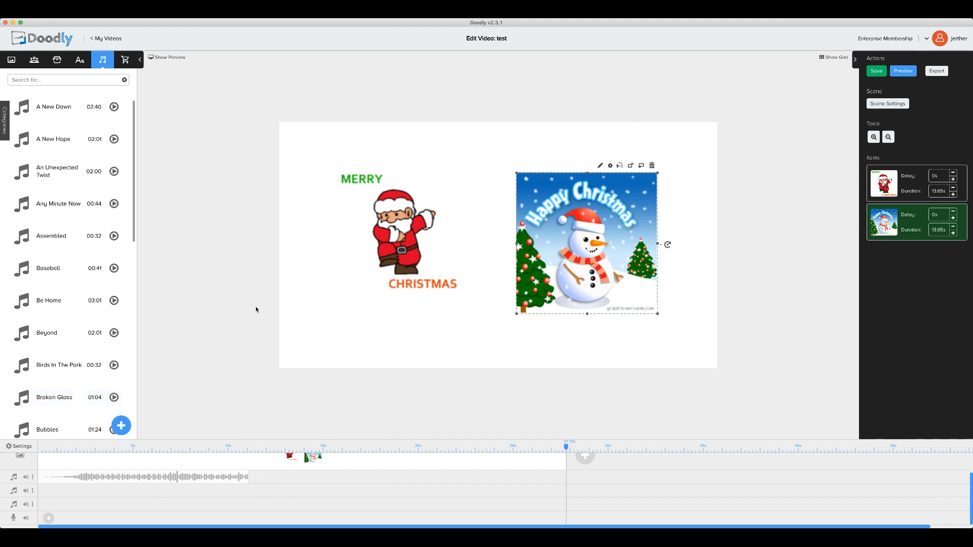
mouse_move(280, 309)
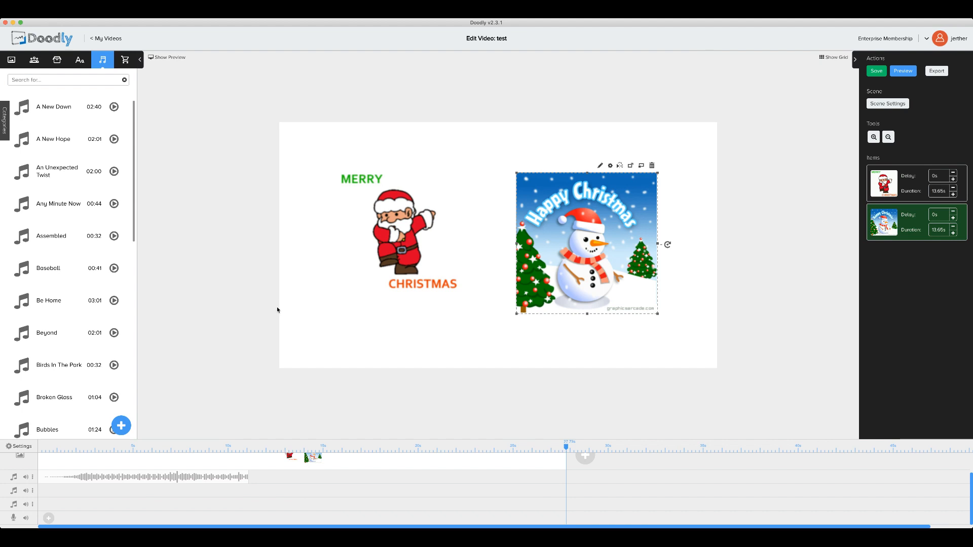
mouse_move(358, 346)
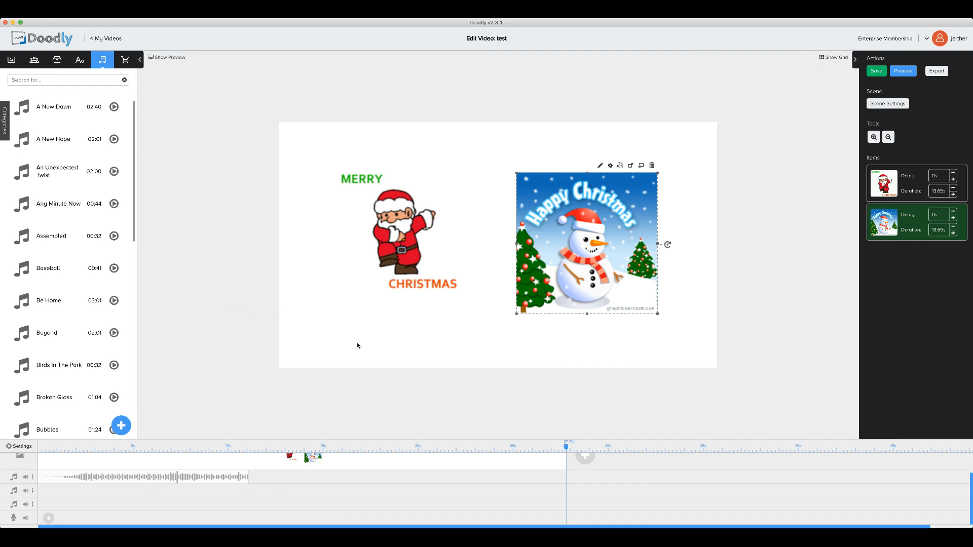
mouse_move(365, 348)
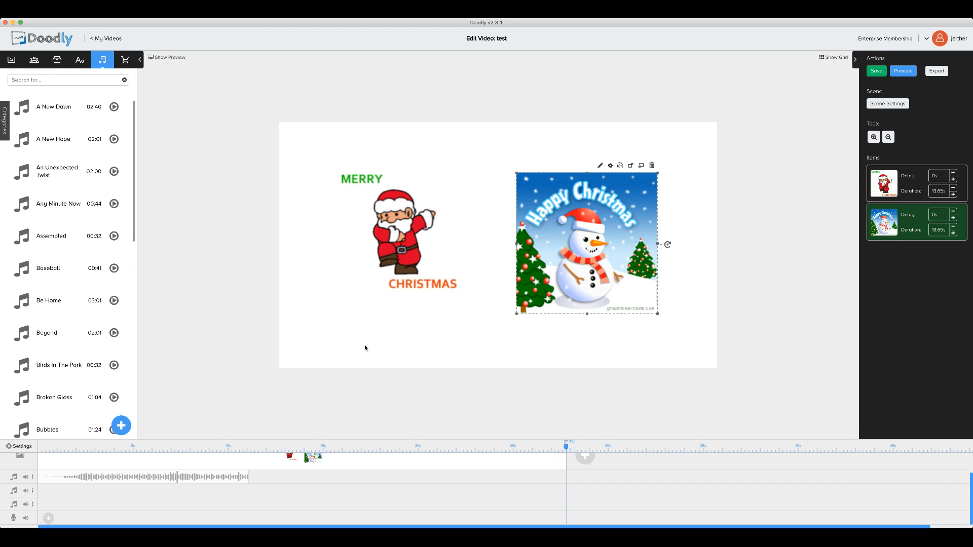